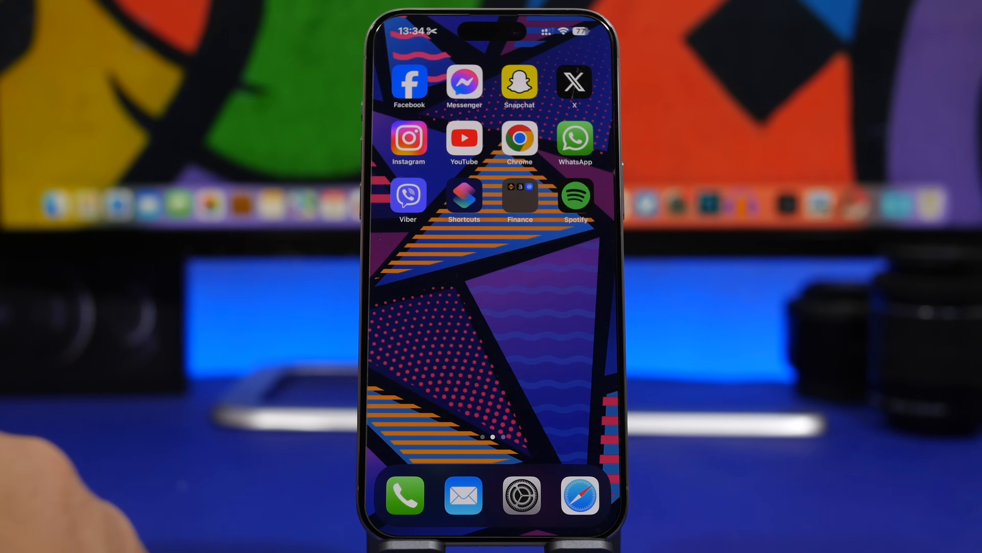
mouse_move(188, 344)
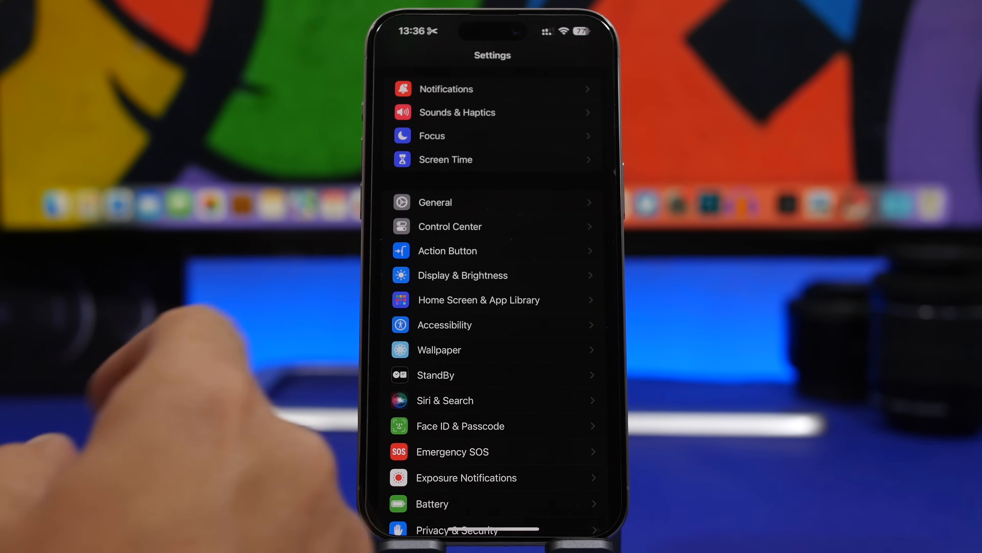
- Reach the iPhone Storage overview under General, showing 116.34 GB of 256 GB used
click(435, 201)
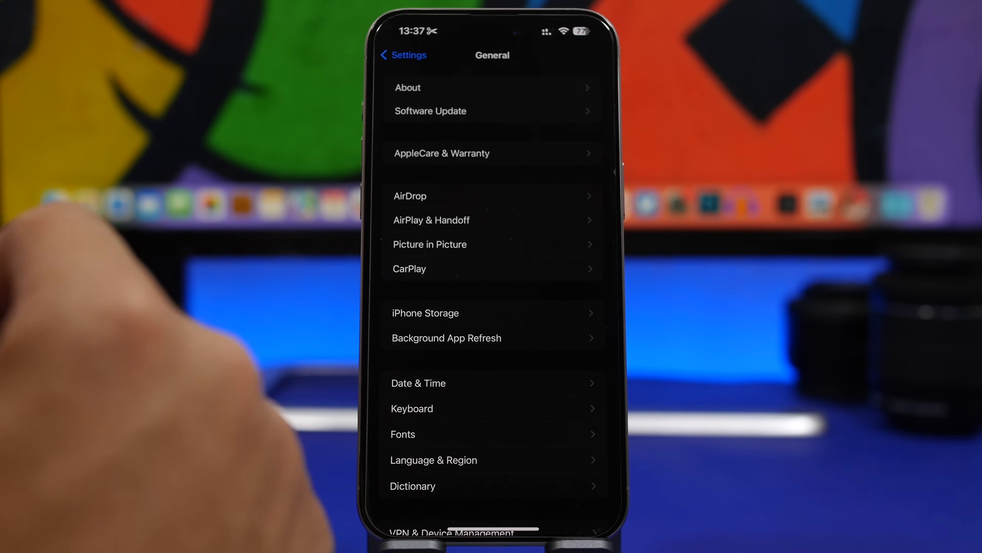
click(426, 313)
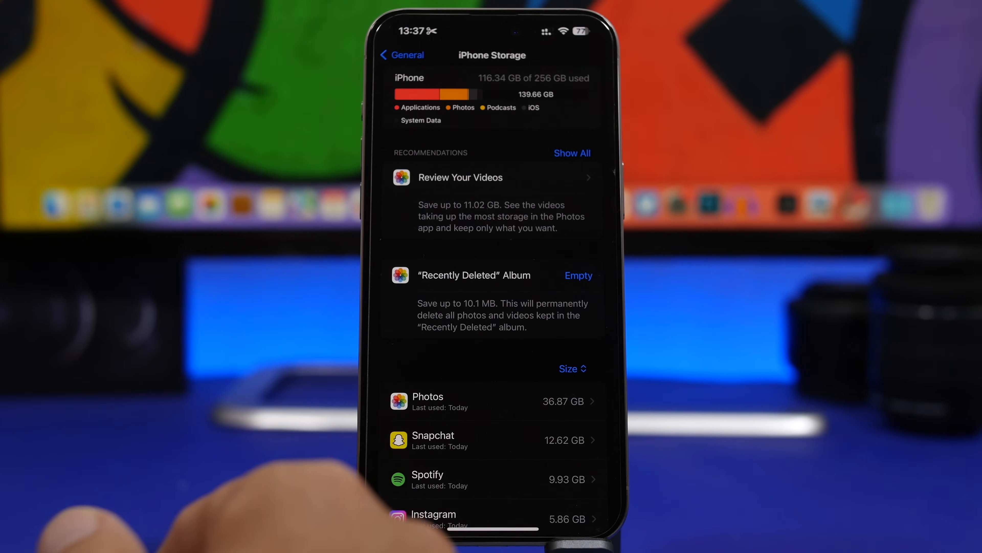
- Go back from iPhone Storage to the General settings list
click(402, 55)
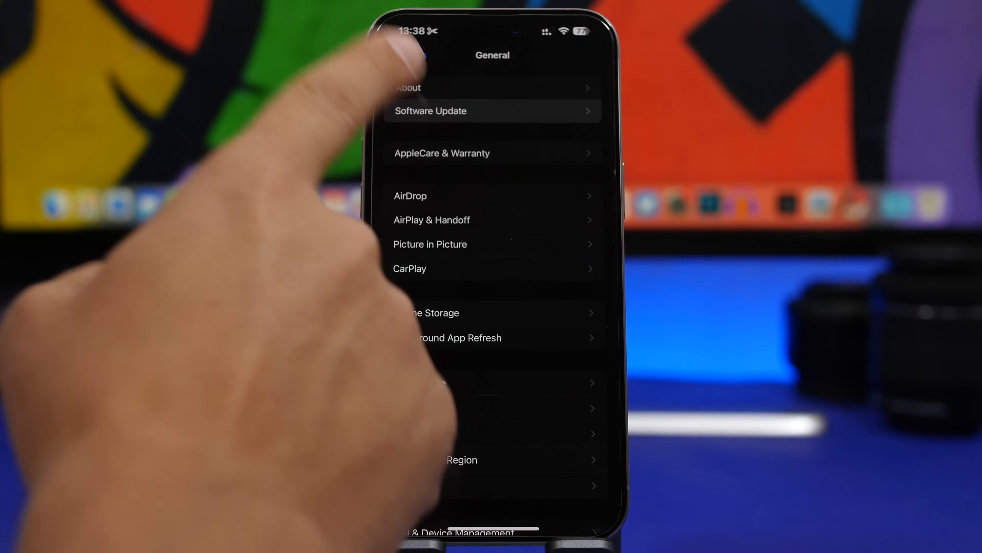
- Check Beta Updates shows iOS 17 Developer Beta selected, then switch to Safari
click(431, 111)
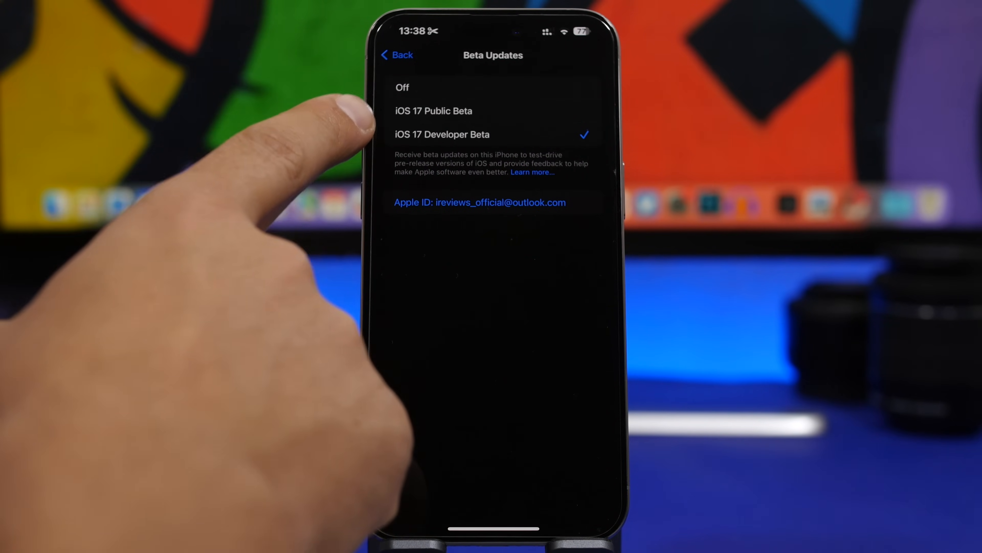
mouse_move(351, 157)
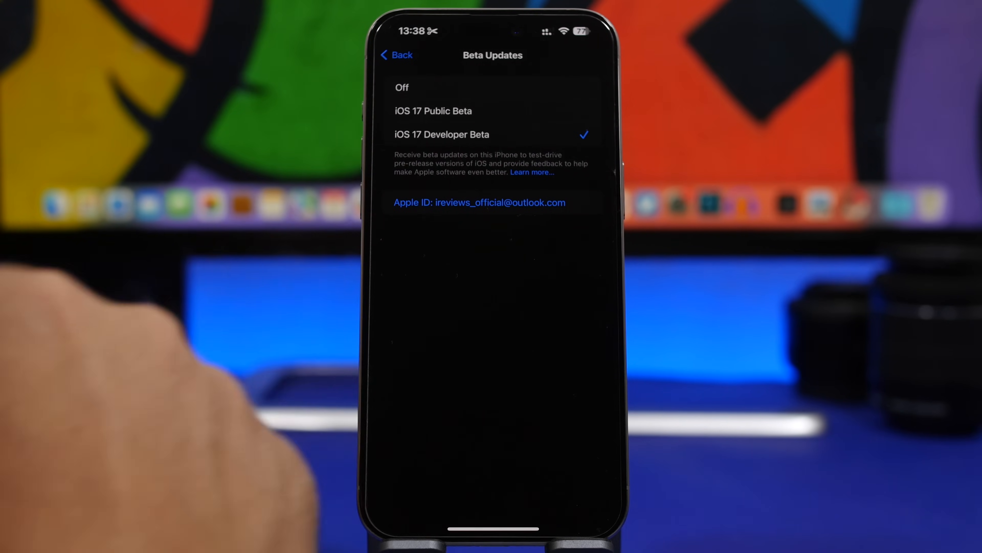
click(396, 55)
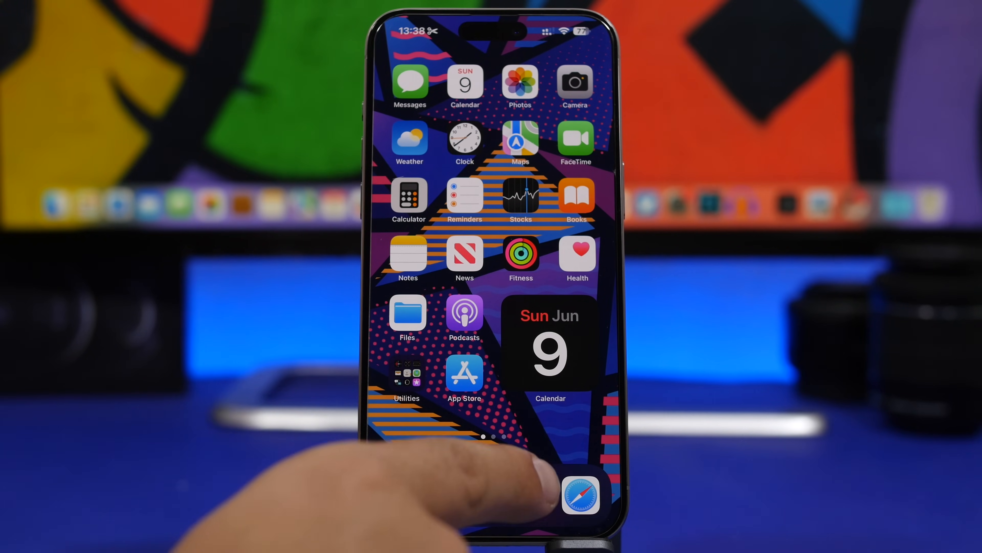
click(580, 496)
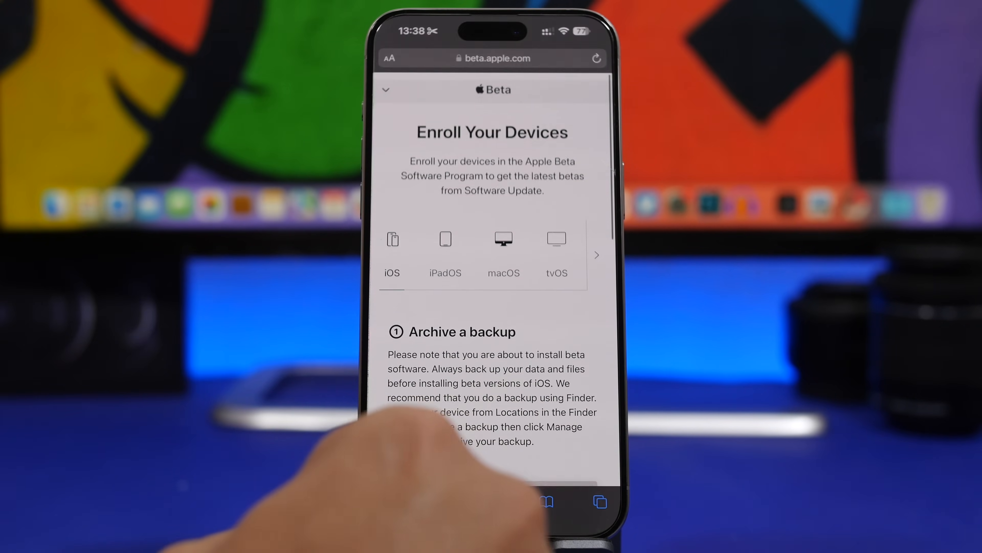
- Follow the 'enroll your iOS device' link on beta.apple.com back into Beta Updates settings
scroll(up, 3)
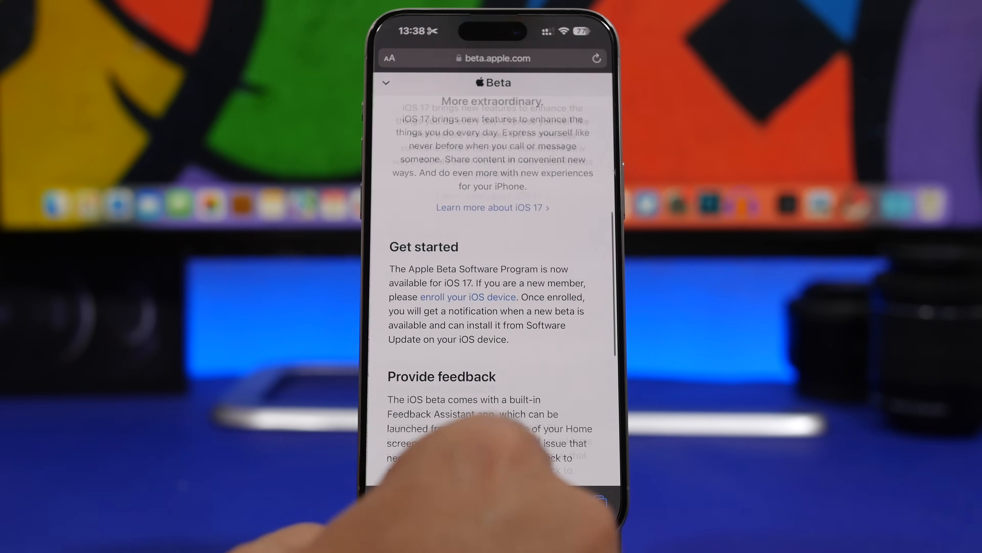
scroll(up, 3)
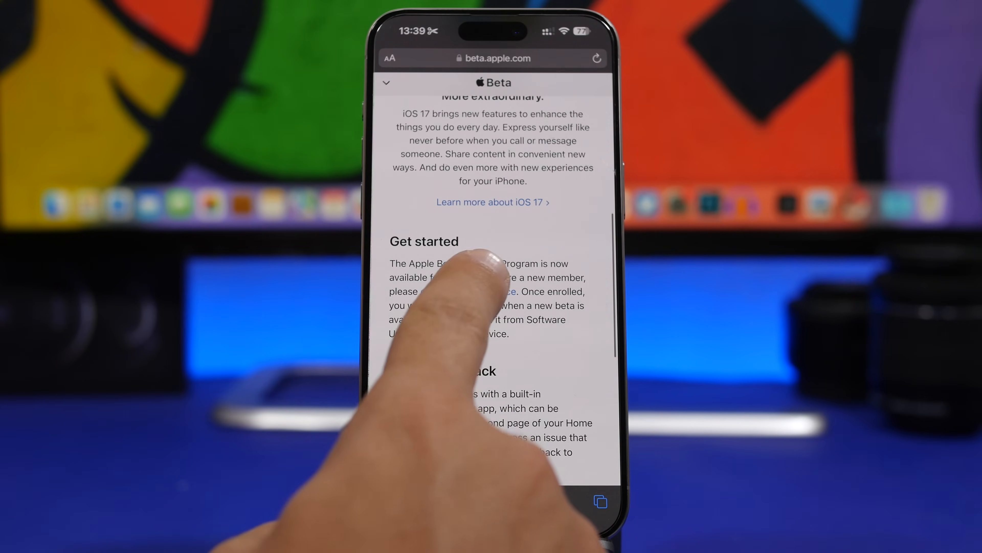
click(468, 291)
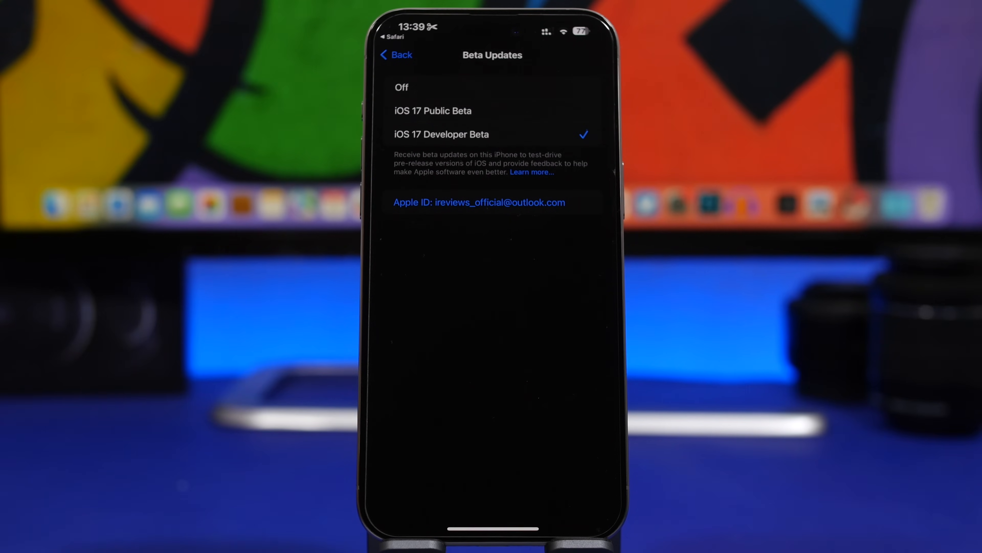
- Leave Beta Updates with iOS 17 Developer Beta still selected
click(395, 56)
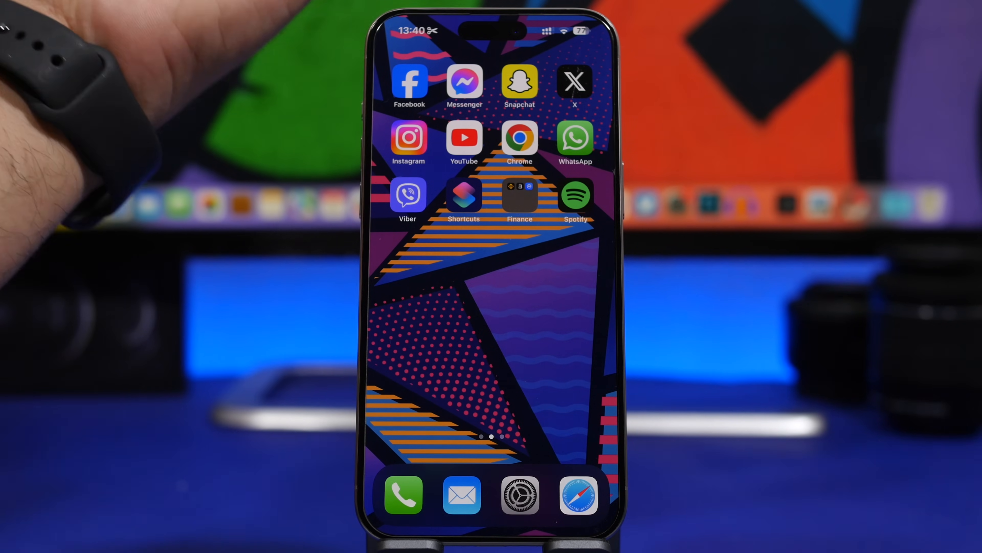
- Swipe to the home screen page with Keynote, Apple Store and TV
scroll(left, 3)
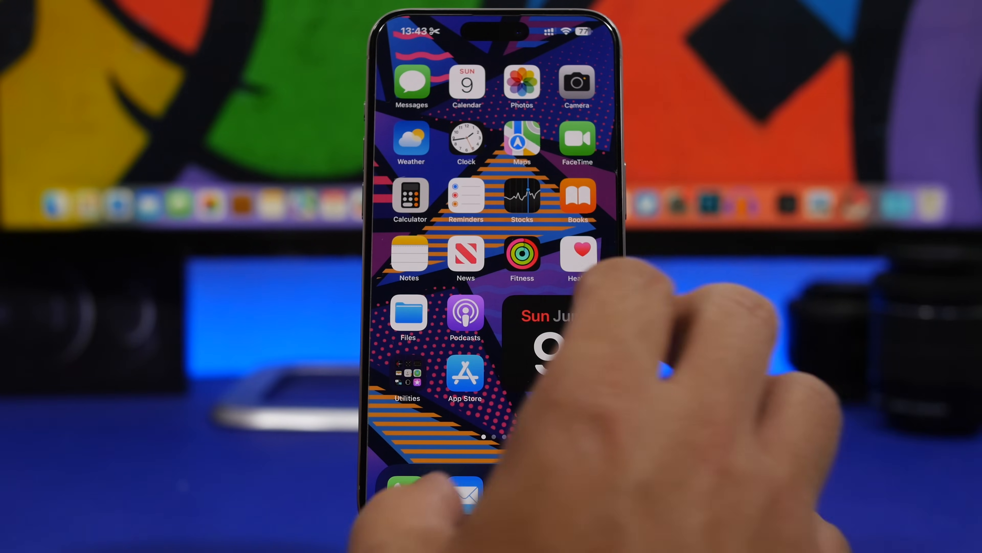
scroll(left, 3)
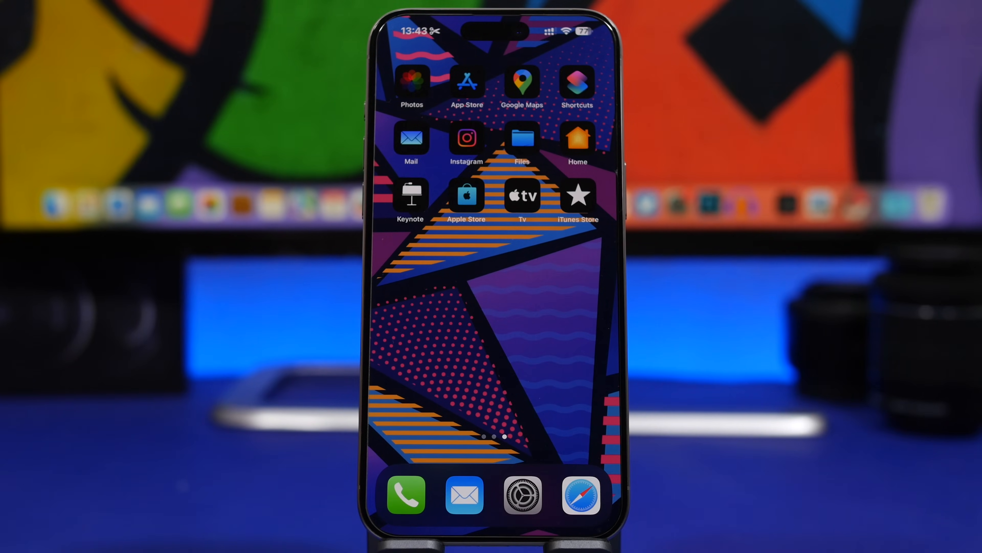